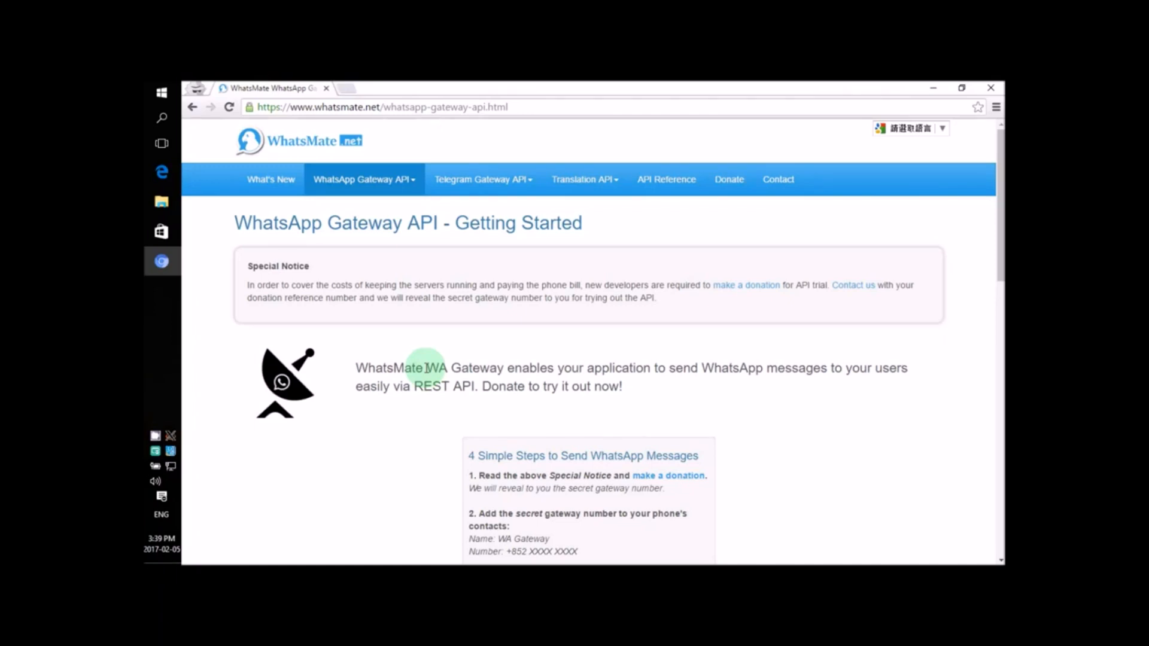
Step: Scroll to the '4 Simple Steps to Send WhatsApp Messages' guide and read it
{"action": "scroll", "scroll_direction": "down", "scroll_amount": 3}
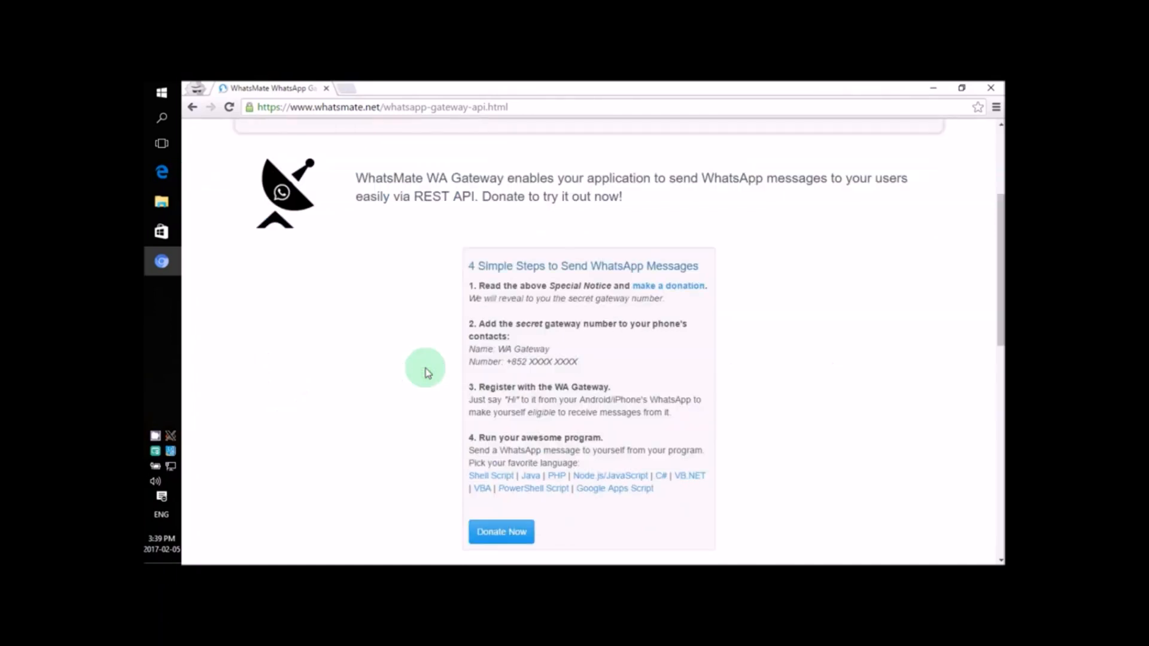
{"action": "mouse_move", "coordinate": [572, 267]}
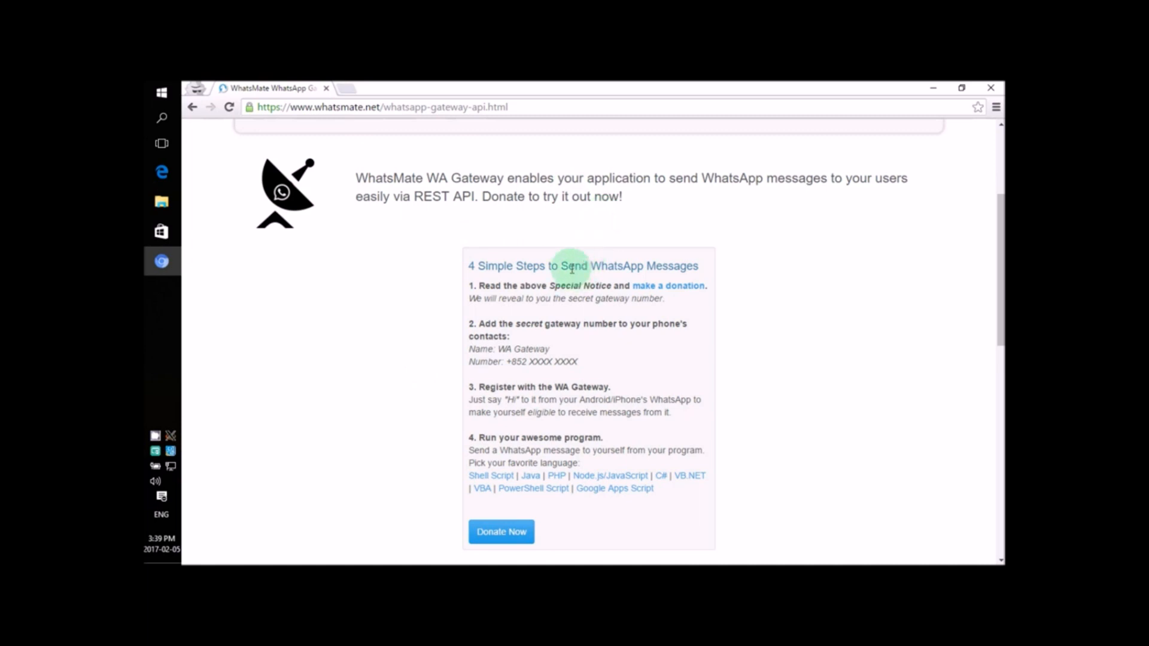
{"action": "double_click", "coordinate": [622, 266]}
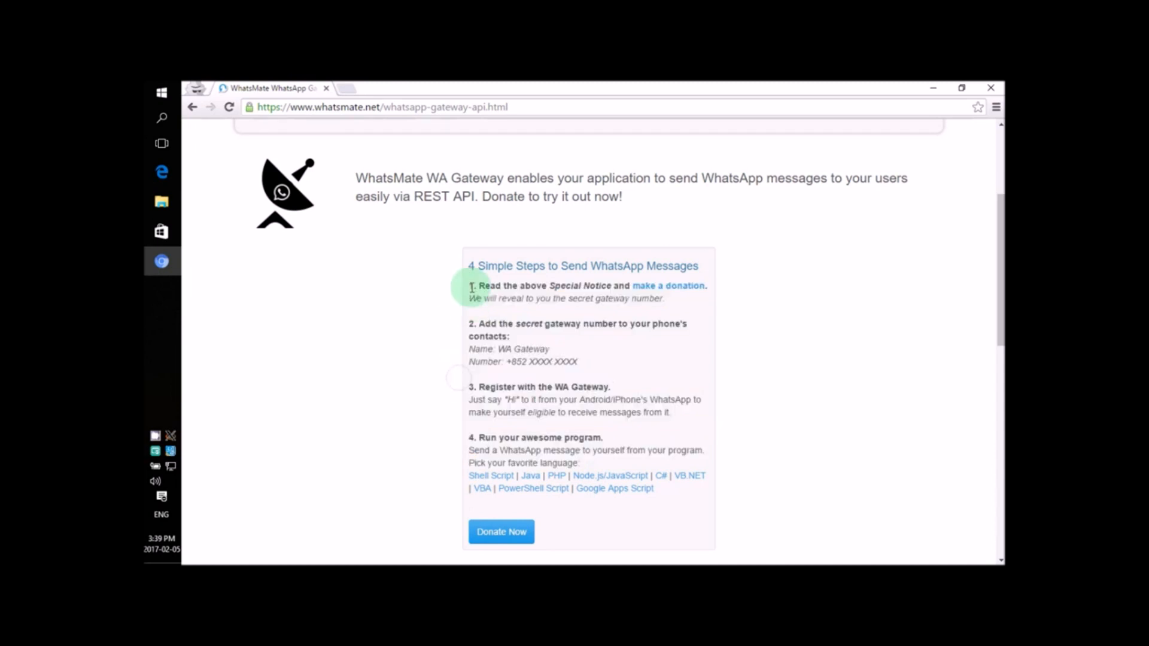
{"action": "mouse_move", "coordinate": [455, 439]}
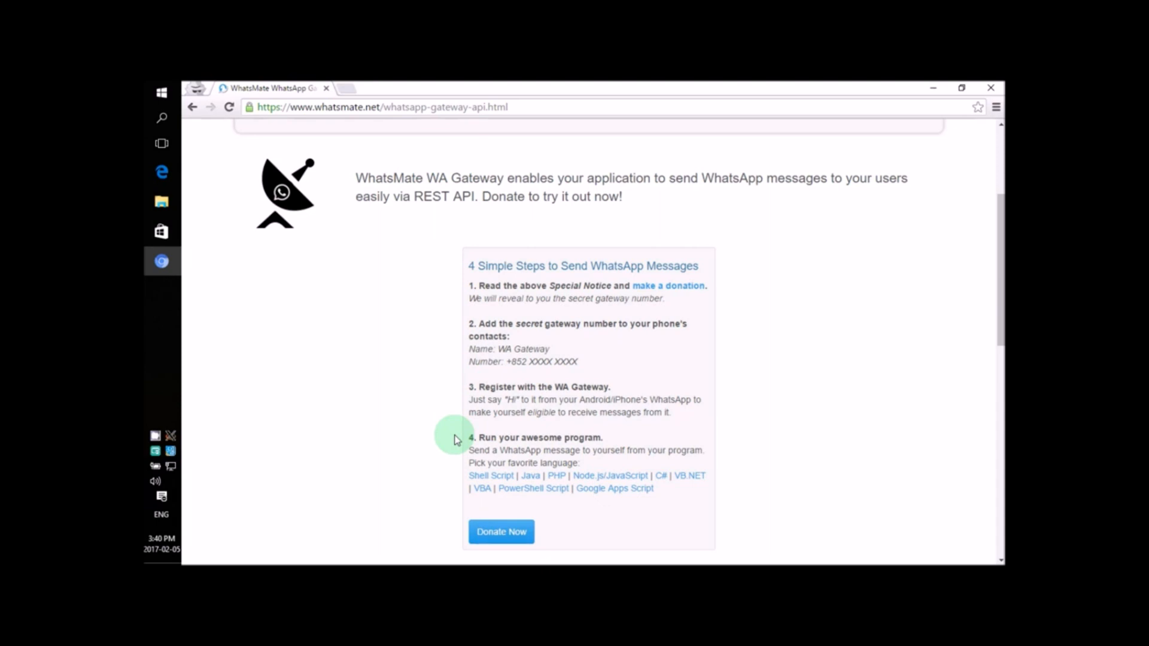
{"action": "left_click_drag", "start_coordinate": [475, 437], "coordinate": [582, 462]}
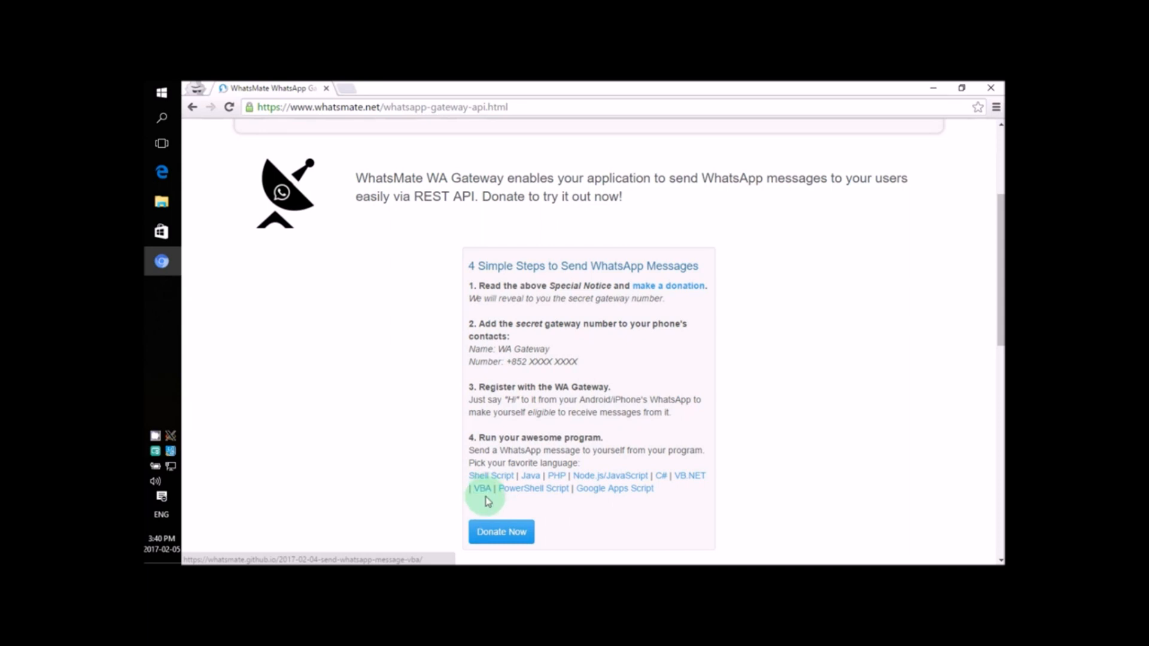
Step: Open the VBA sending guide, select the Main_Routine sample, and view the raw code
{"action": "left_click", "coordinate": [481, 489]}
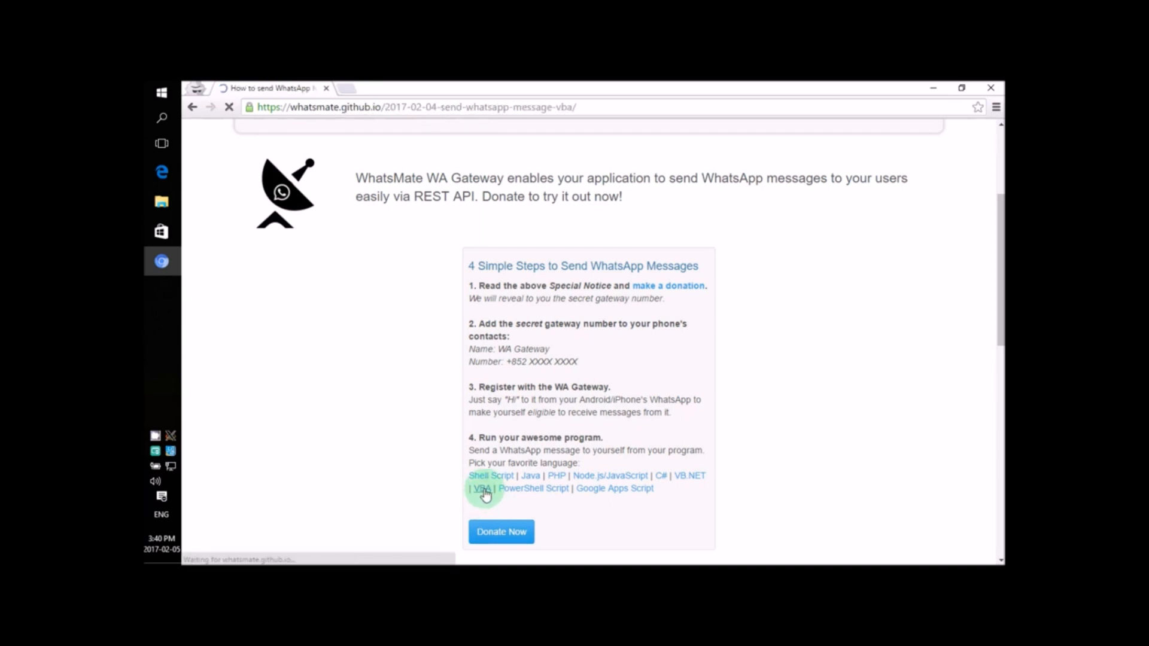
{"action": "left_click", "coordinate": [480, 488]}
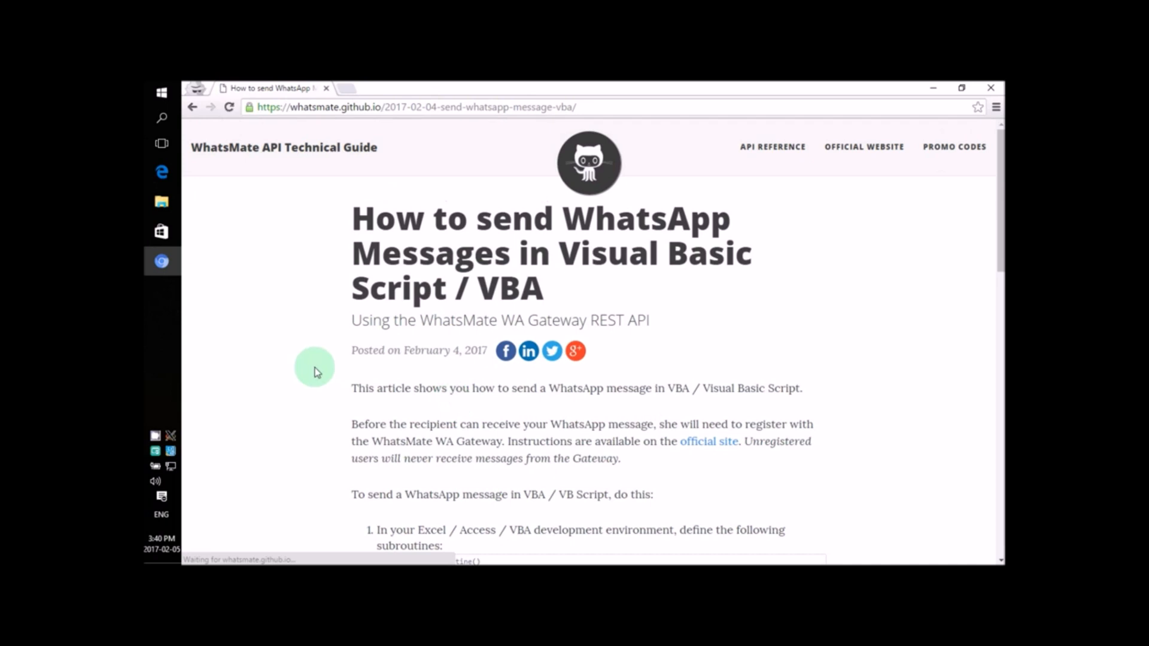
{"action": "scroll", "scroll_direction": "down", "scroll_amount": 3}
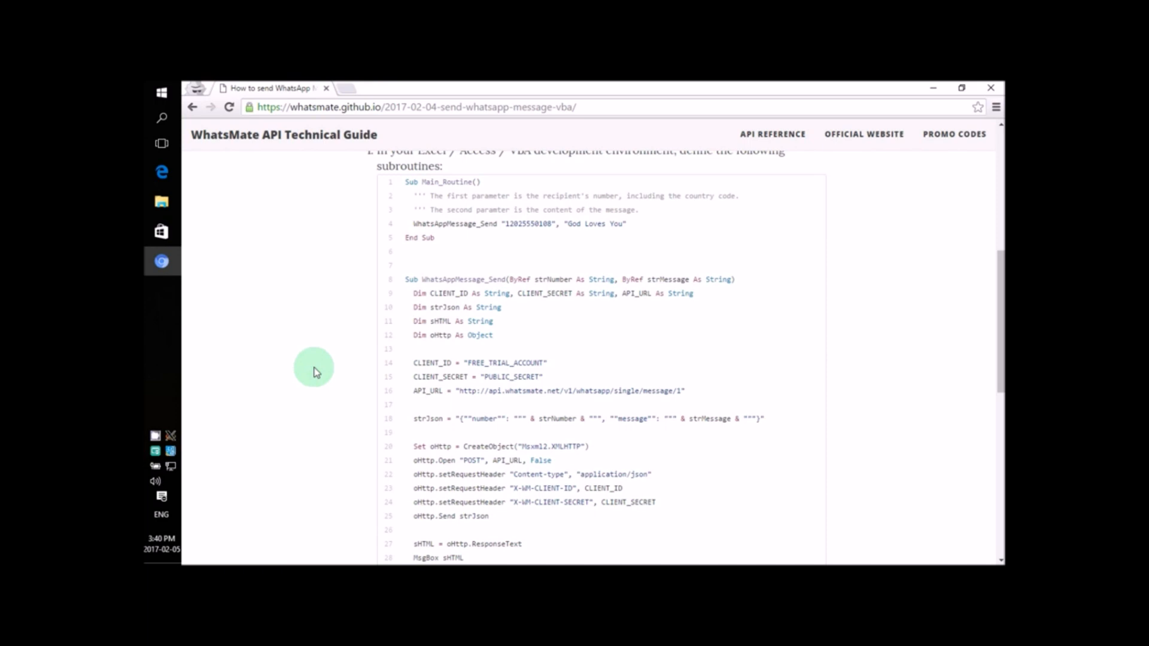
{"action": "left_click_drag", "start_coordinate": [407, 182], "coordinate": [408, 251]}
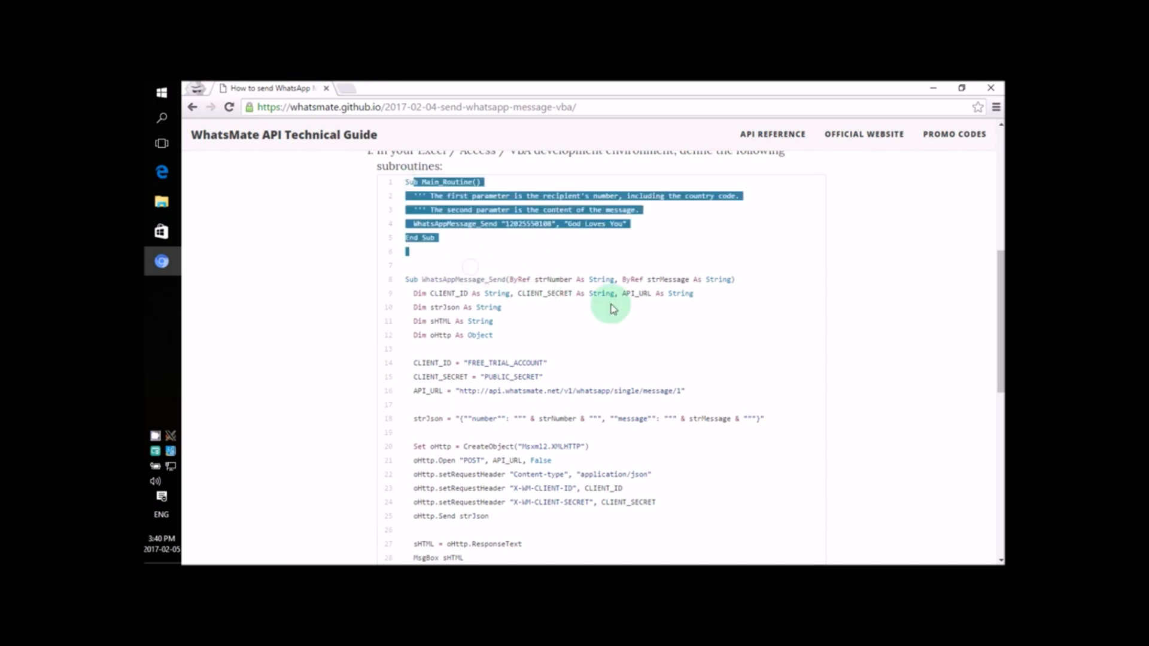
{"action": "scroll", "scroll_direction": "down", "scroll_amount": 3}
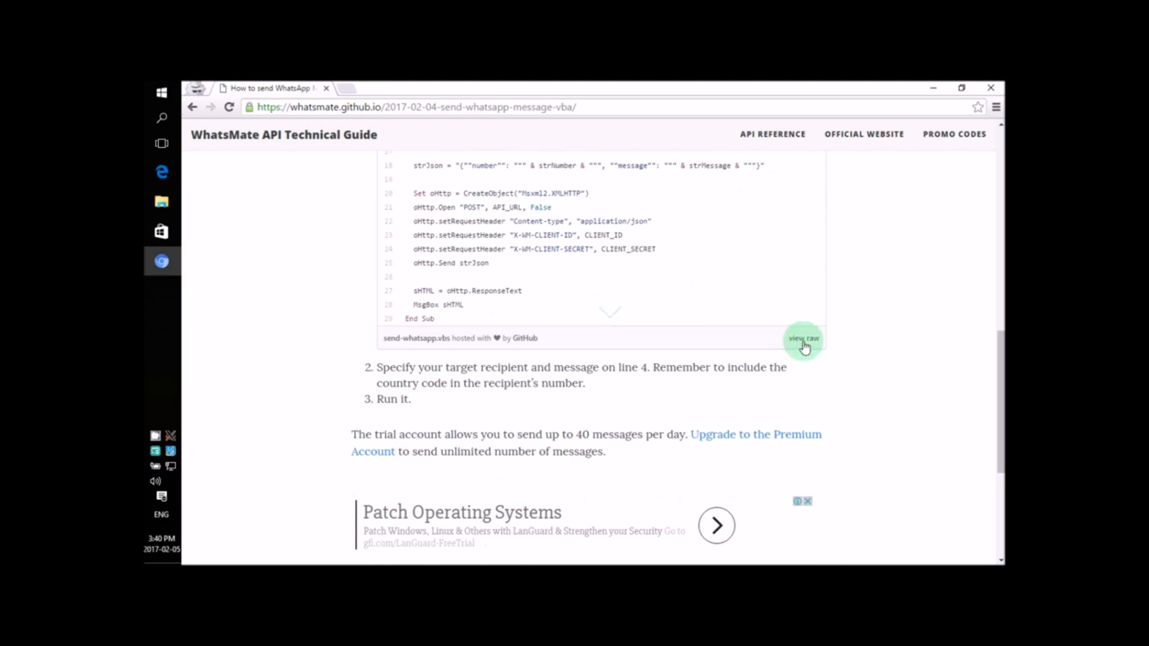
{"action": "left_click", "coordinate": [803, 338]}
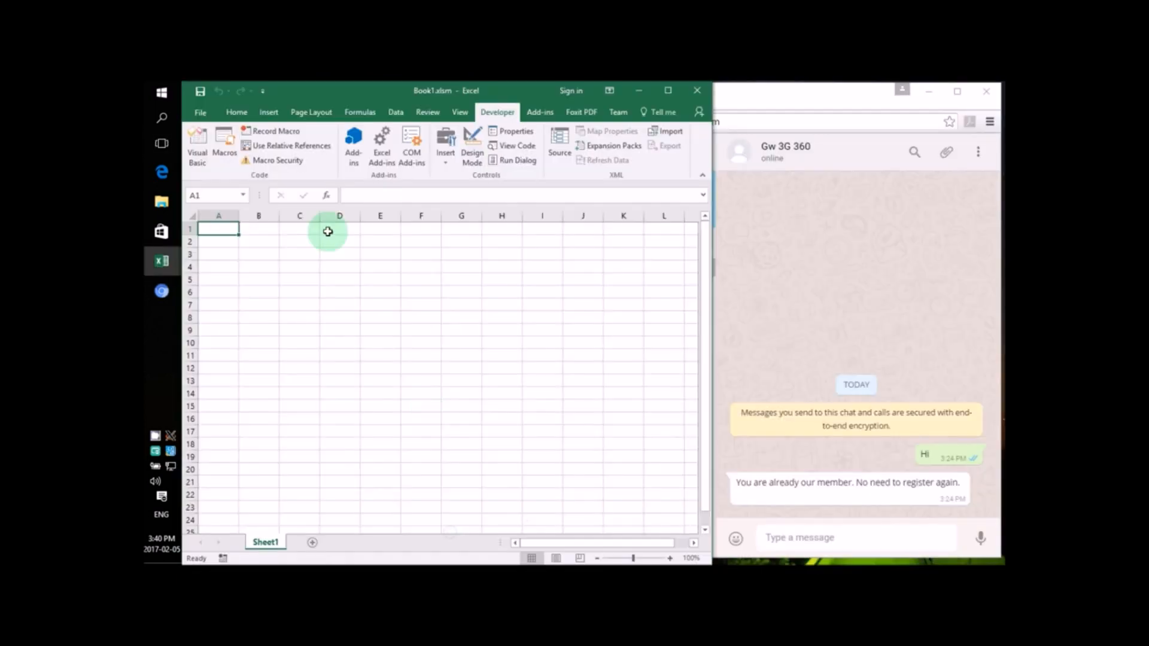
{"action": "left_click", "coordinate": [224, 232]}
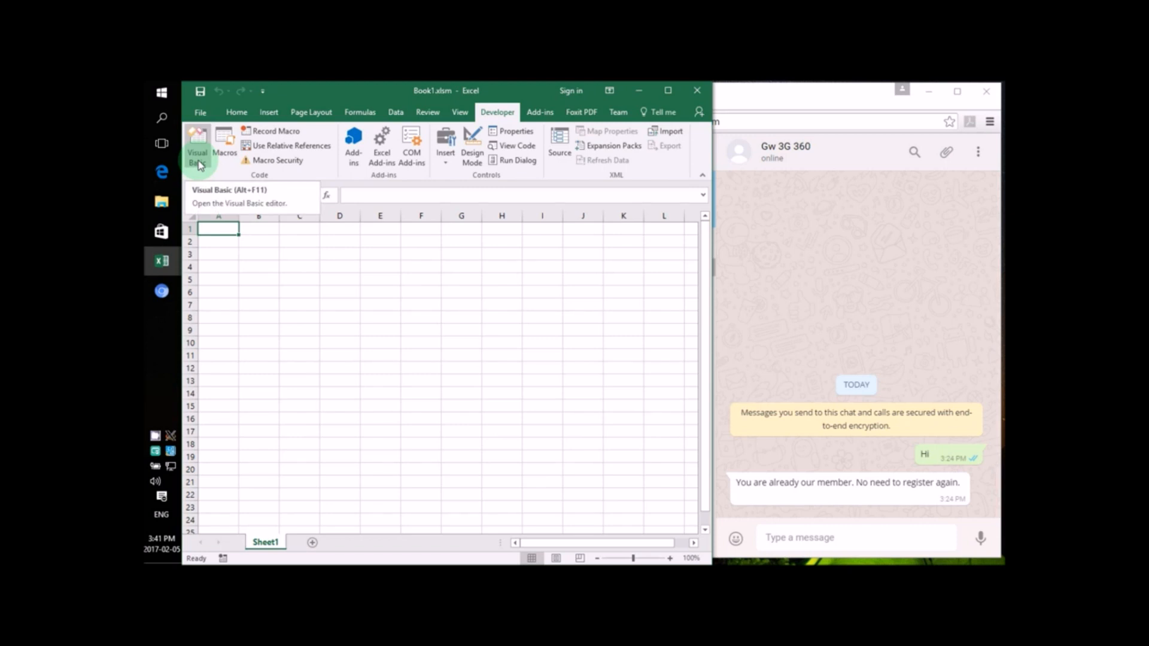
{"action": "mouse_move", "coordinate": [206, 164]}
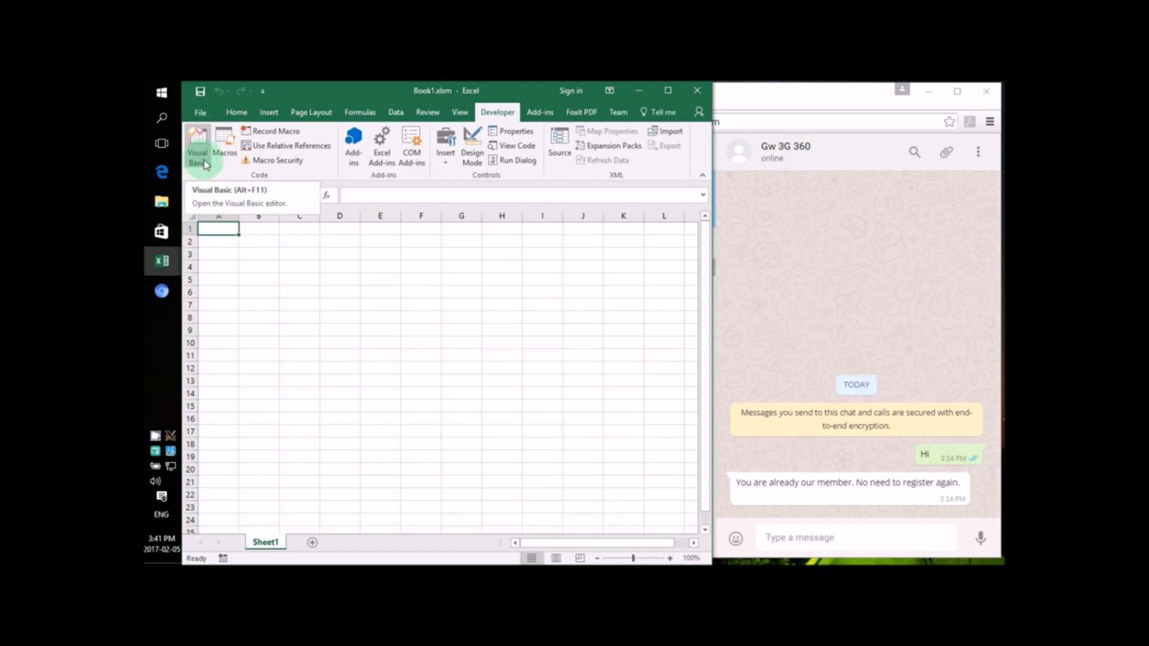
Step: Paste the WhatsMate sample into Sheet1 and edit line 4's recipient and message
{"action": "left_click", "coordinate": [198, 138]}
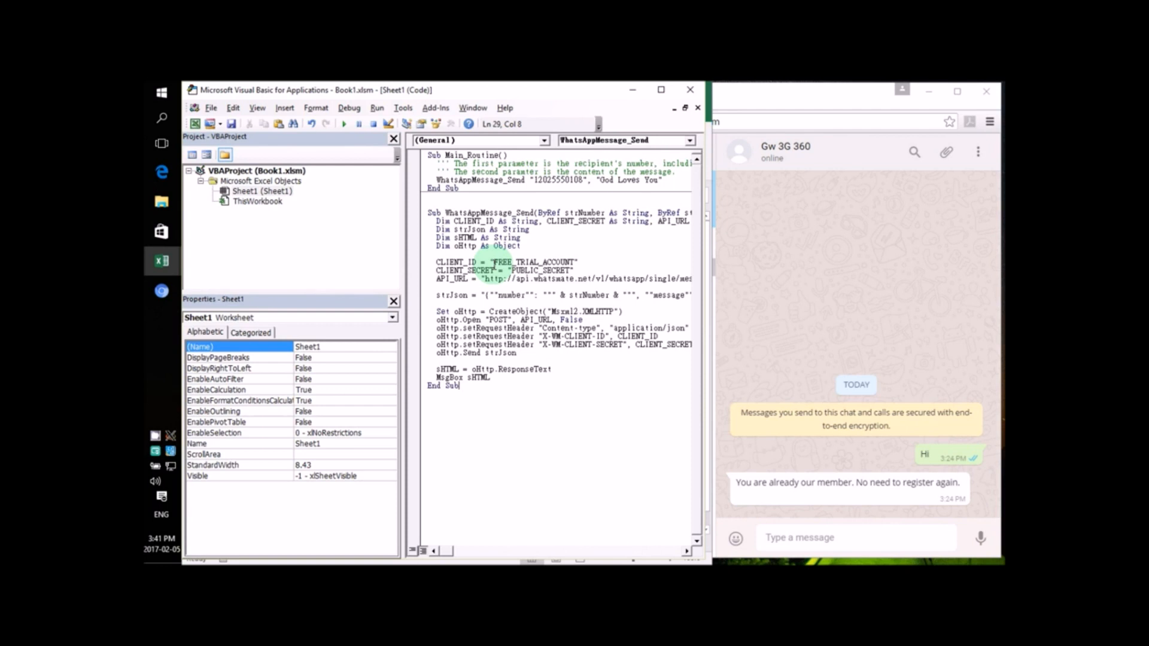
{"action": "double_click", "coordinate": [554, 180]}
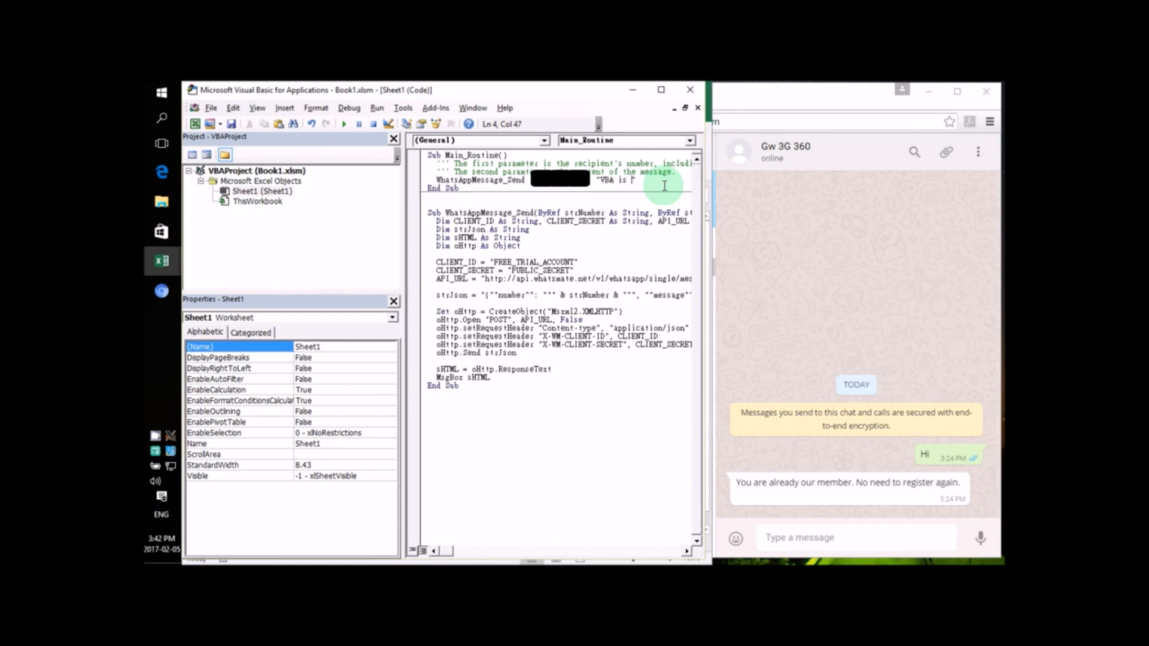
Step: Finish line 4's message string so it reads 'VBA is fun!!!'
{"action": "type", "text": "fun!!!"}
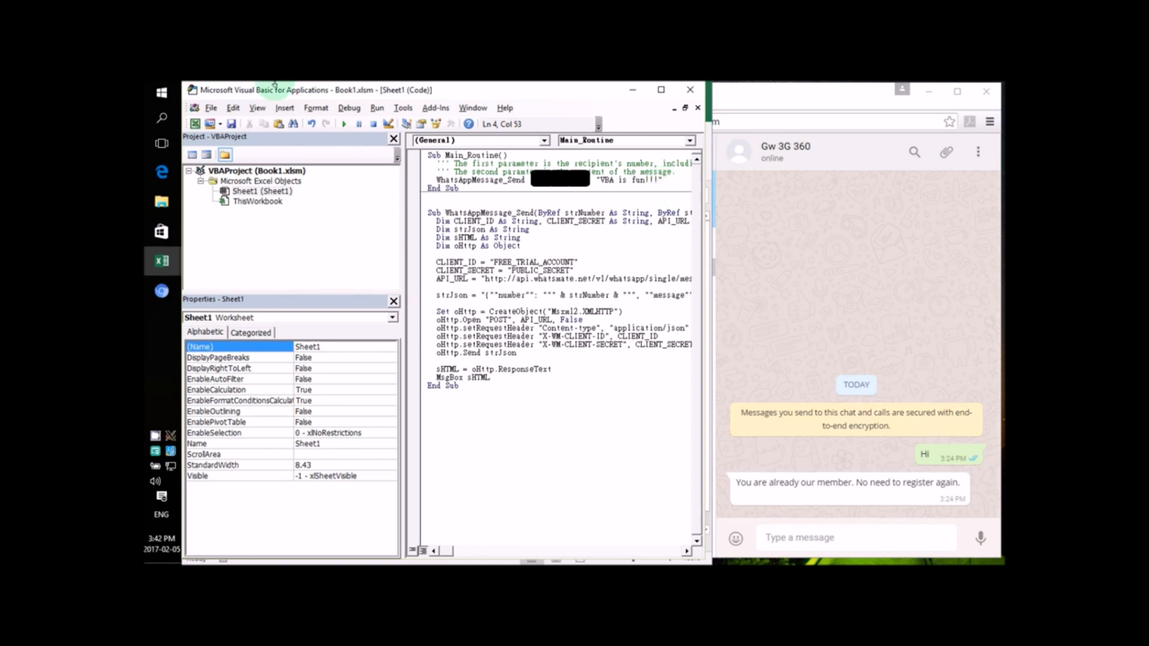
{"action": "mouse_move", "coordinate": [343, 124]}
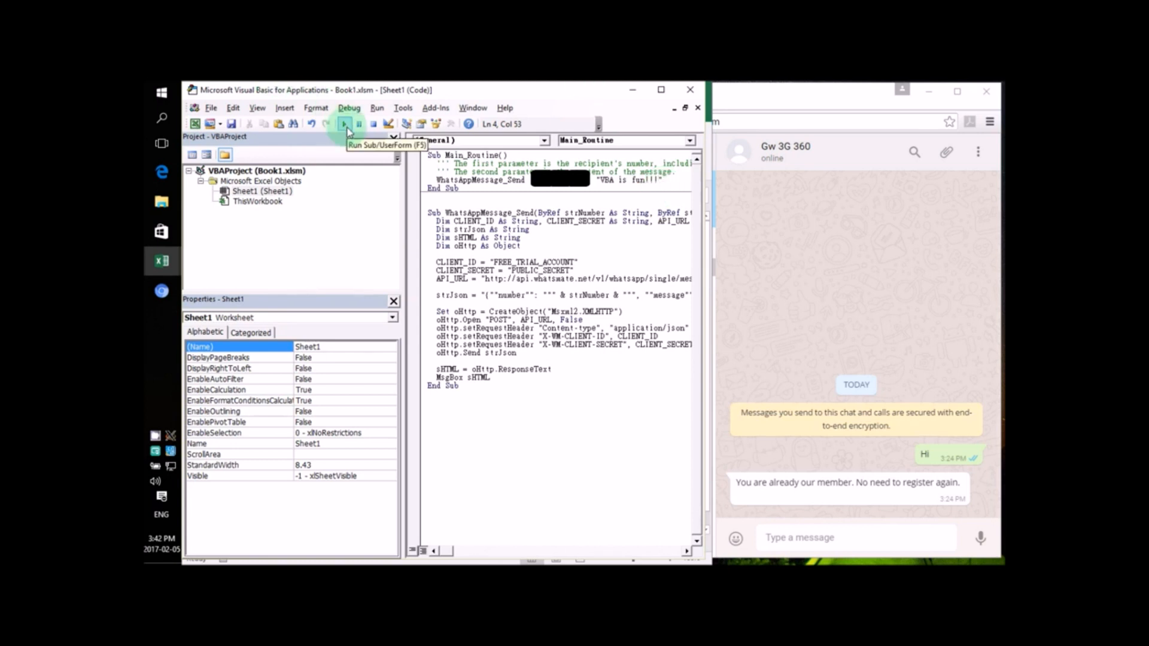
Step: Run Main_Routine and dismiss the 'queued' result box
{"action": "left_click", "coordinate": [344, 124]}
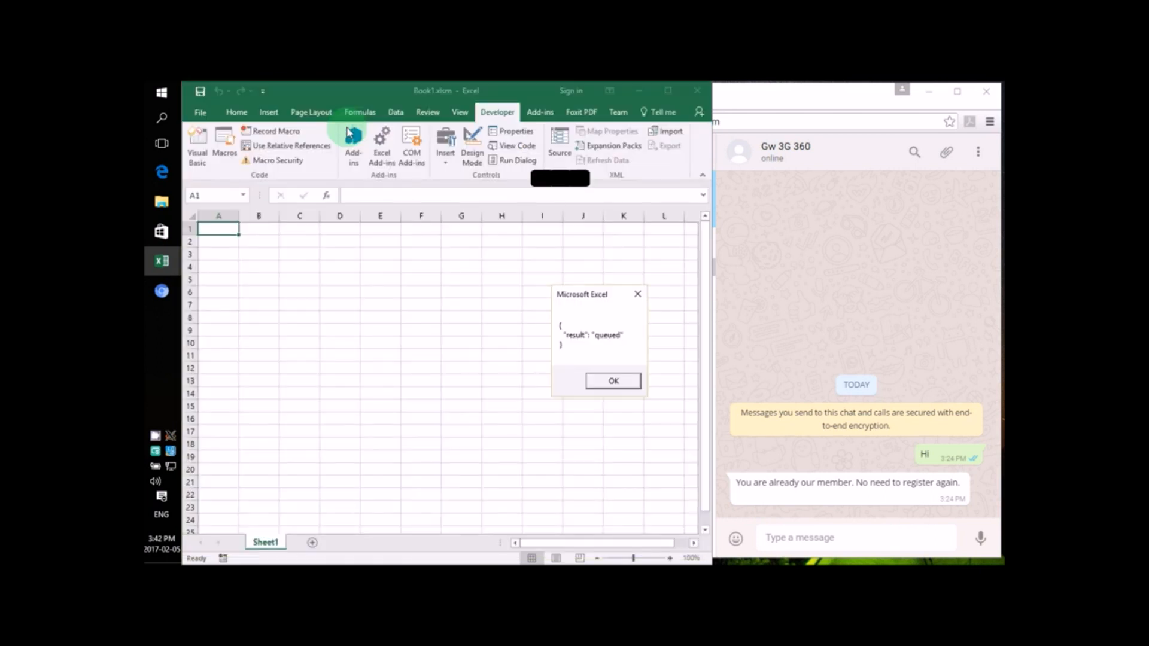
{"action": "left_click", "coordinate": [612, 381]}
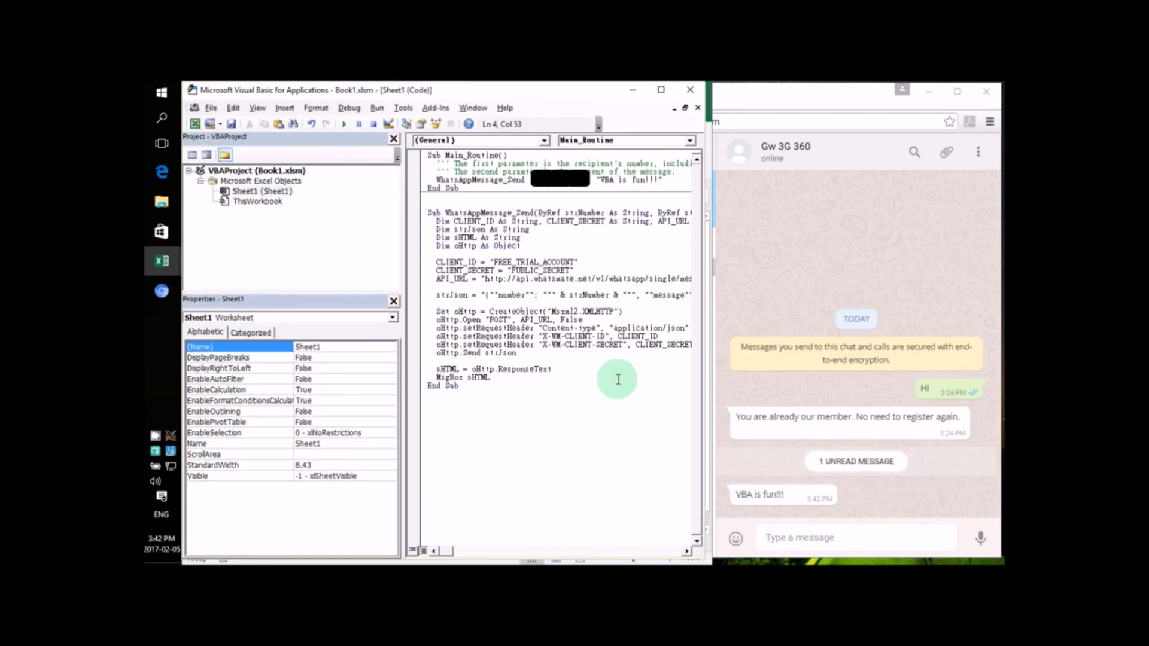